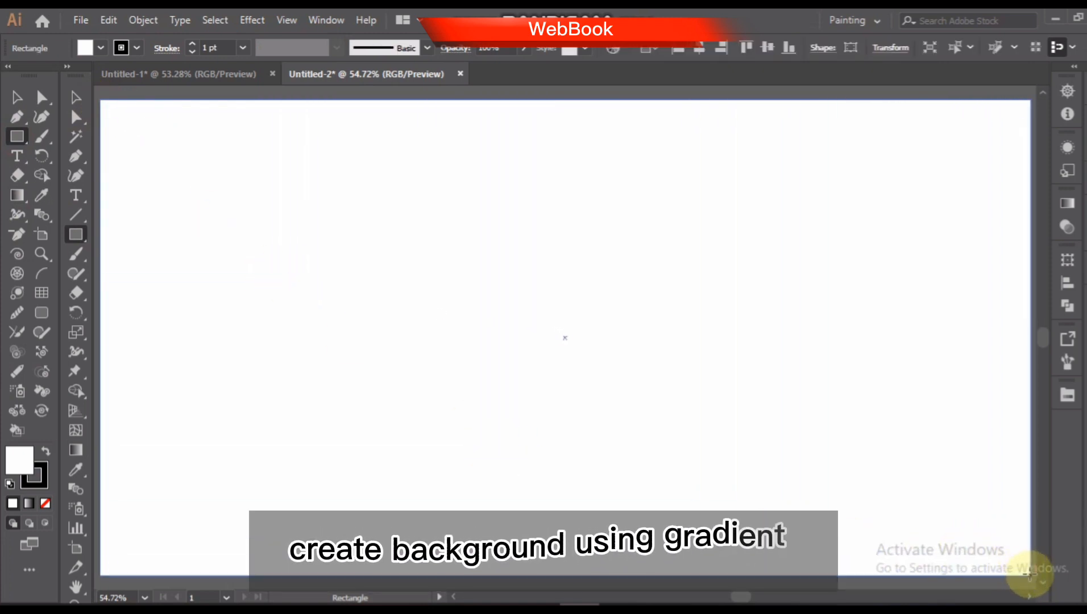
# Step: Give the background rectangle a white-to-black gradient and add a third stop dragged toward the middle
pyautogui.click(28, 506)
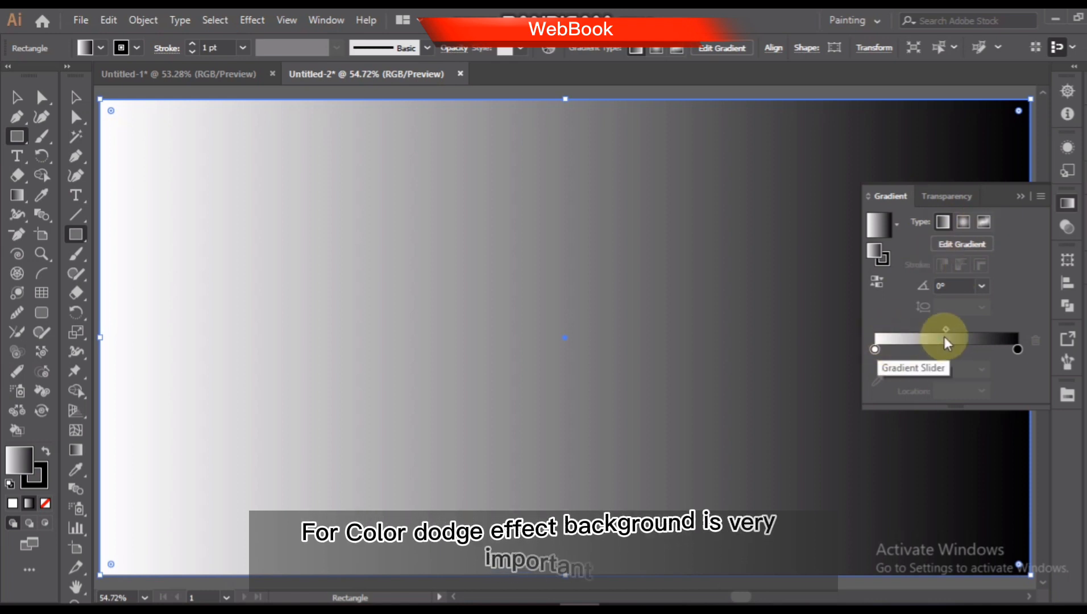
pyautogui.click(943, 349)
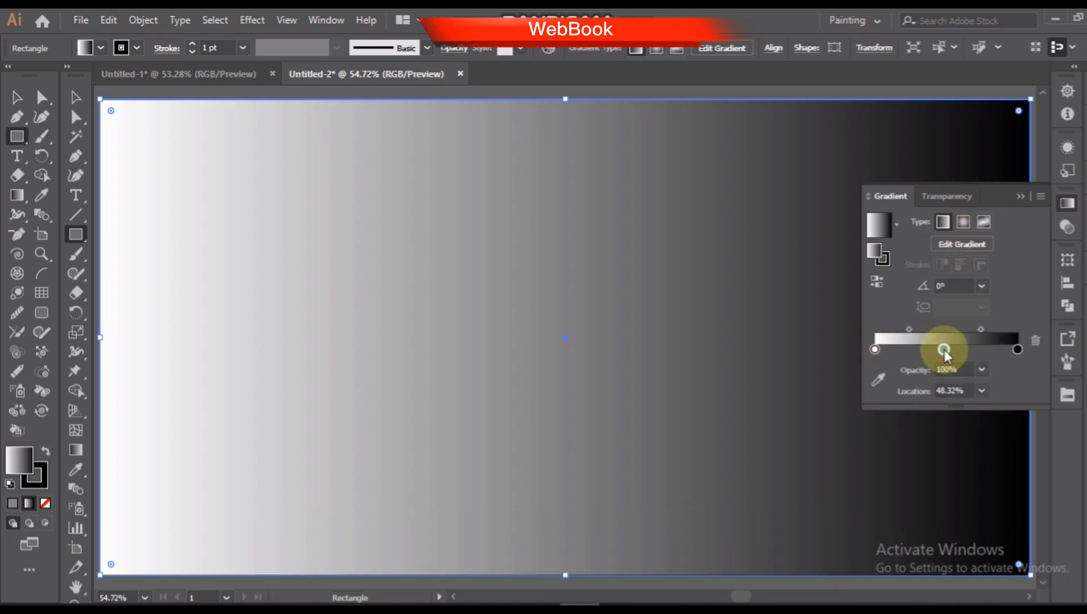
pyautogui.moveTo(942, 349); pyautogui.dragTo(874, 349)
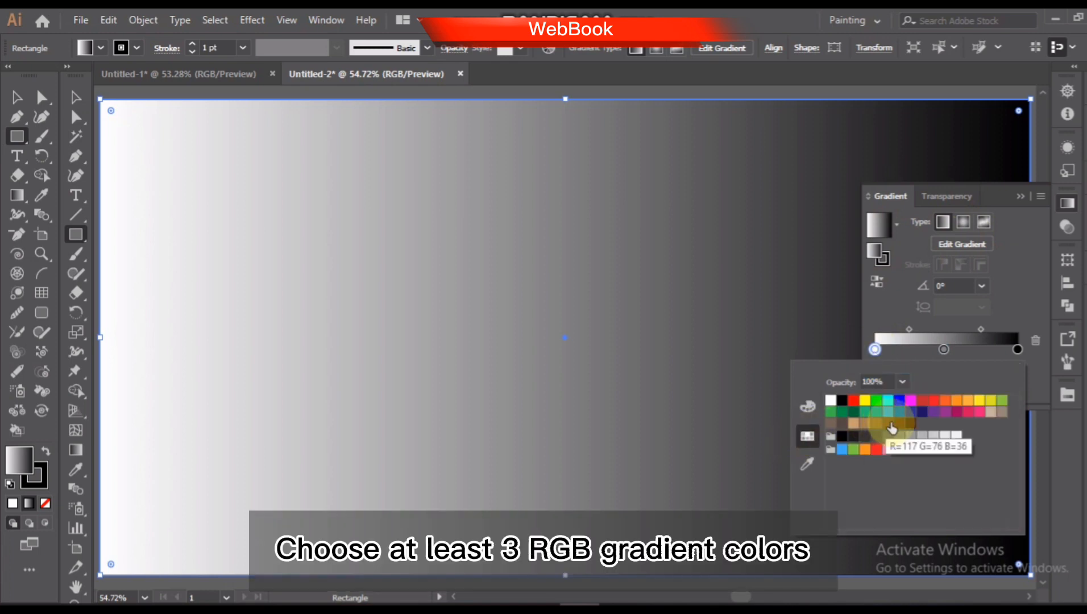
# Step: Recolour the left gradient stop to a near-black hex value (0F0CDA entry)
pyautogui.click(889, 426)
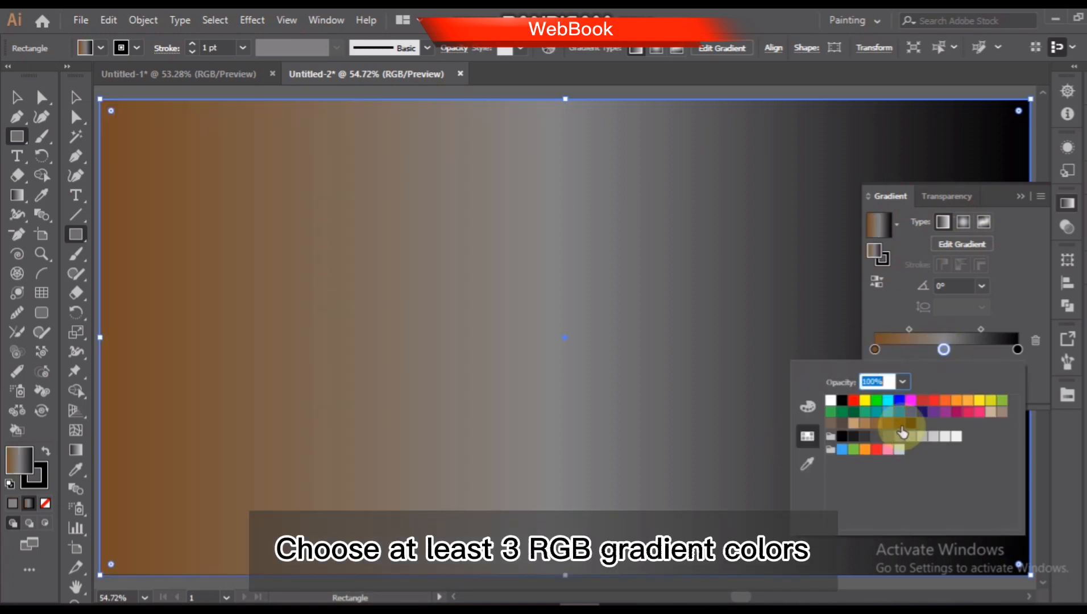
pyautogui.click(914, 425)
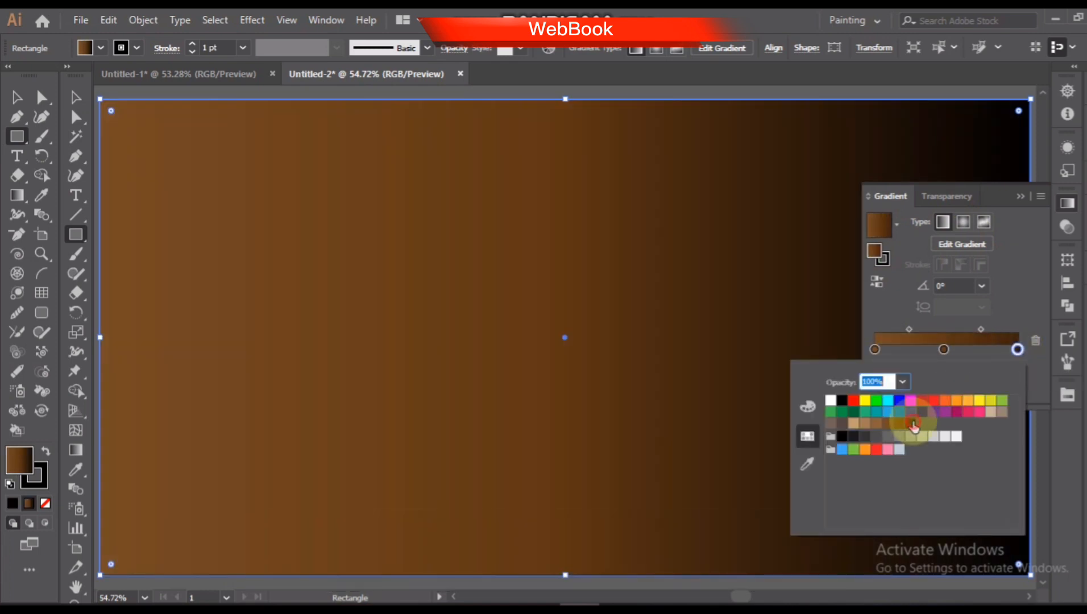
pyautogui.click(874, 349)
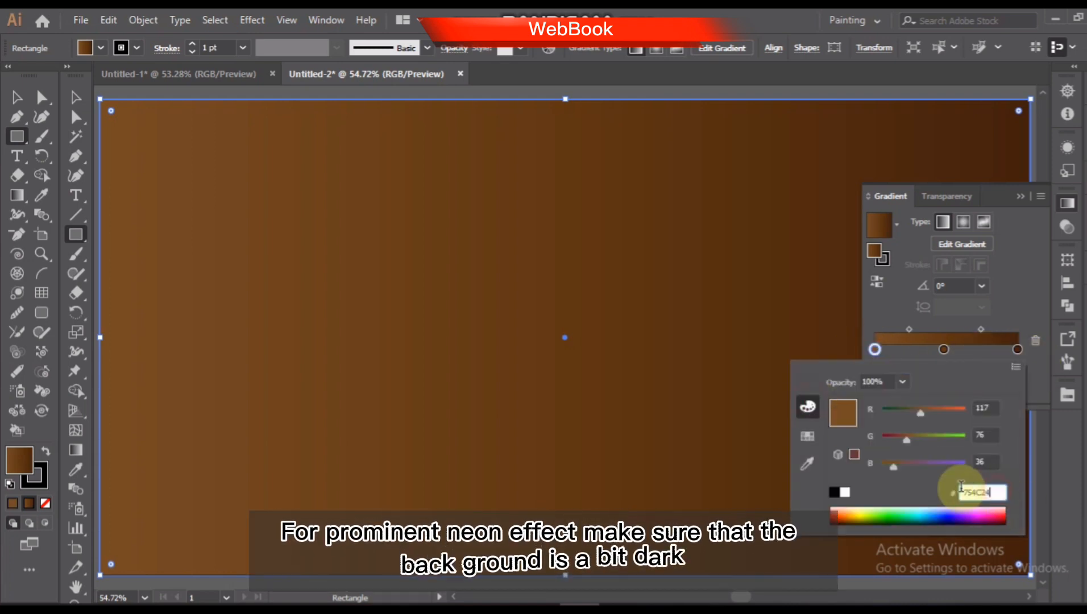
pyautogui.write('0')
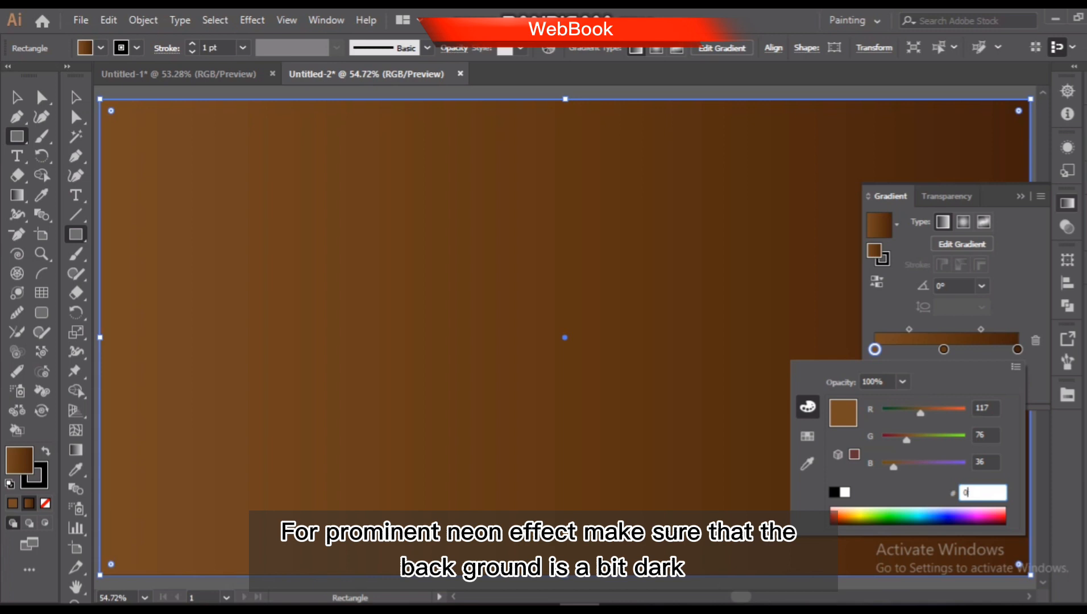
pyautogui.write('0F0CDA')
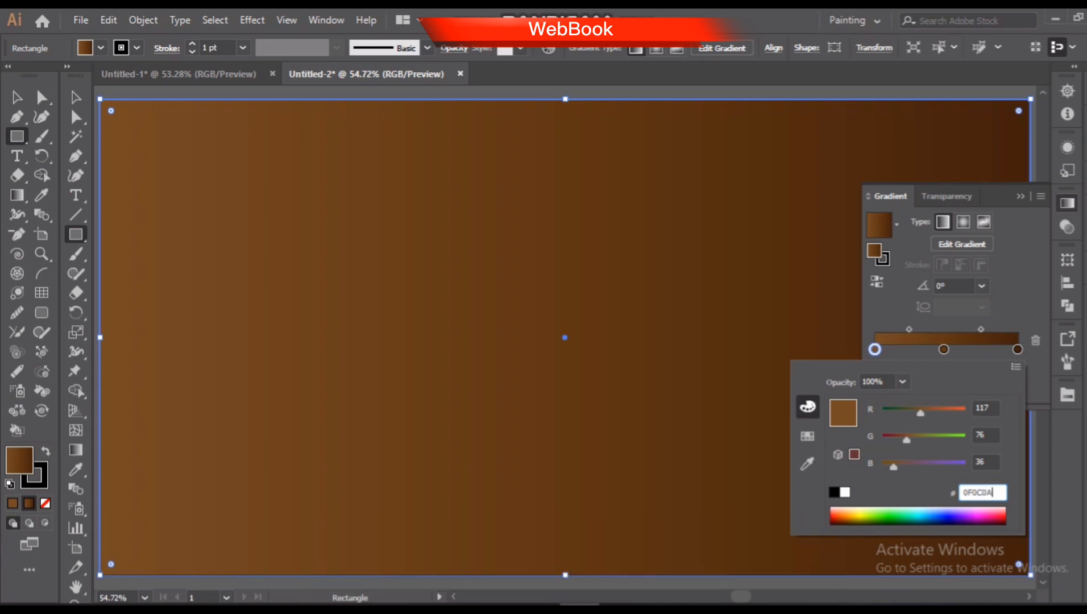
# Step: Recolour the middle and right stops to dark maroon tones, completing the near-black gradient
pyautogui.click(943, 349)
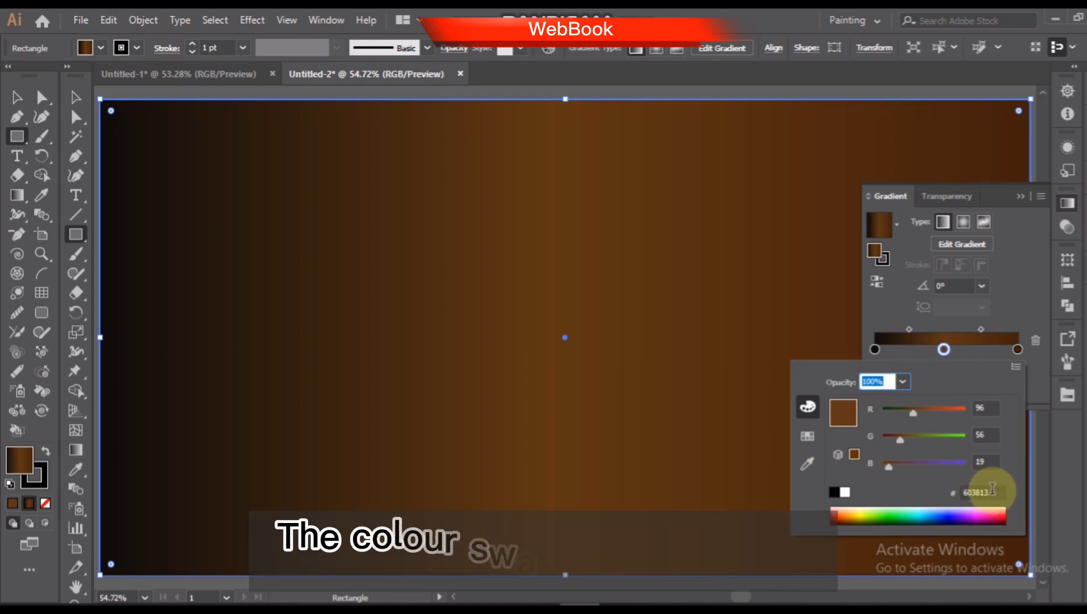
pyautogui.write('0F06')
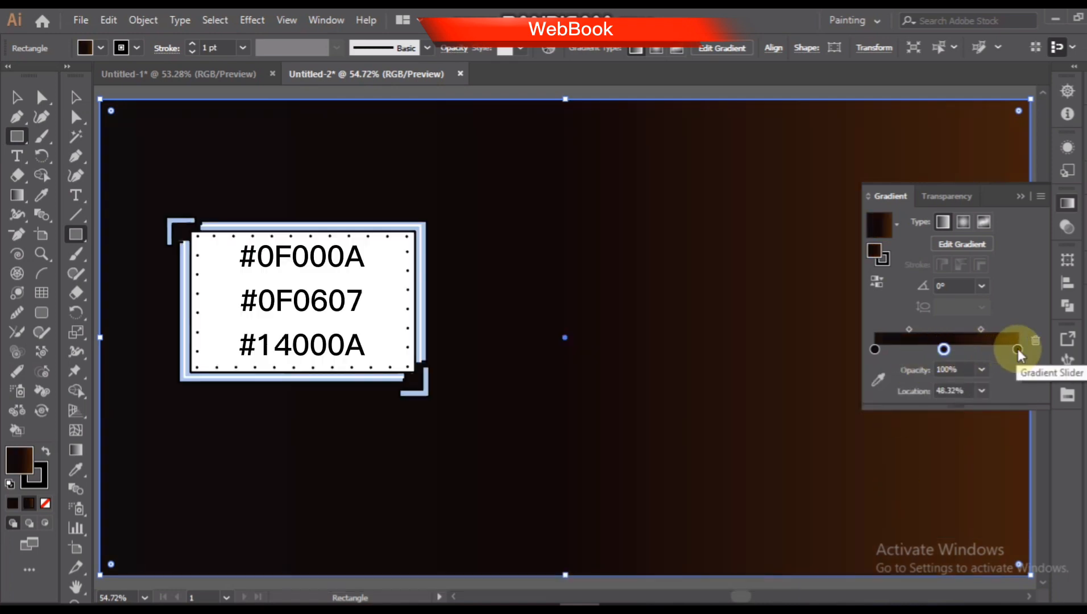
pyautogui.doubleClick(1017, 349)
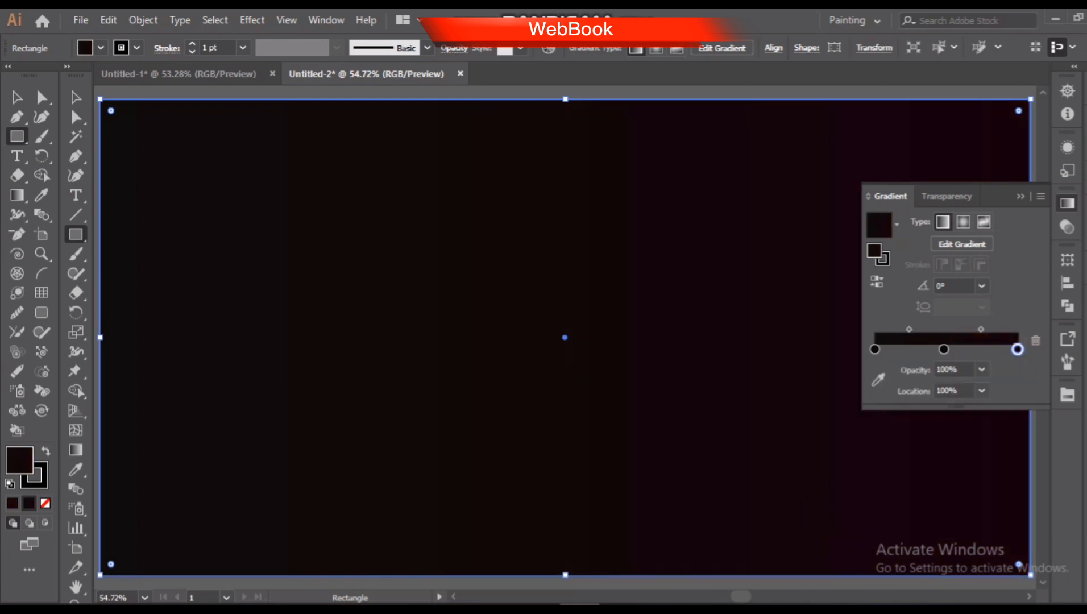
pyautogui.moveTo(942, 351)
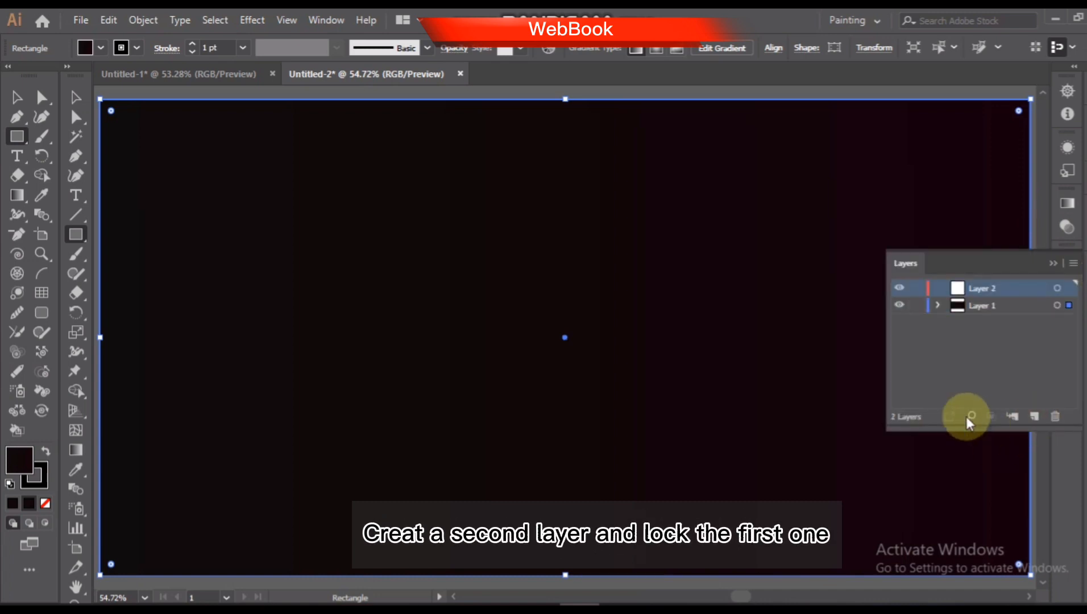
pyautogui.click(898, 305)
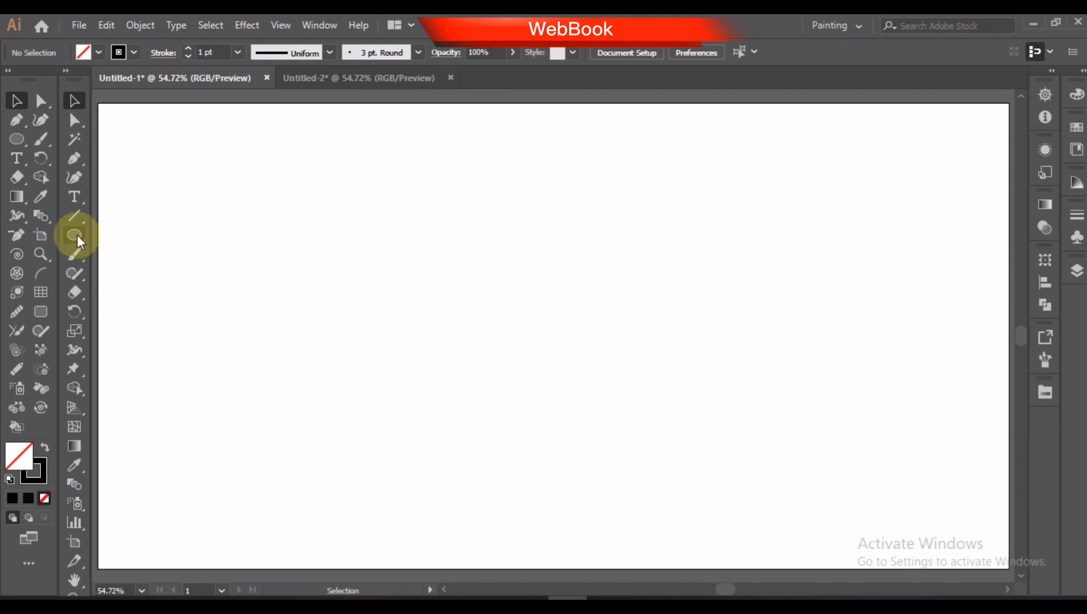
# Step: Draw a large centred circle with the Ellipse tool and give it a 12 pt black stroke
pyautogui.click(74, 234)
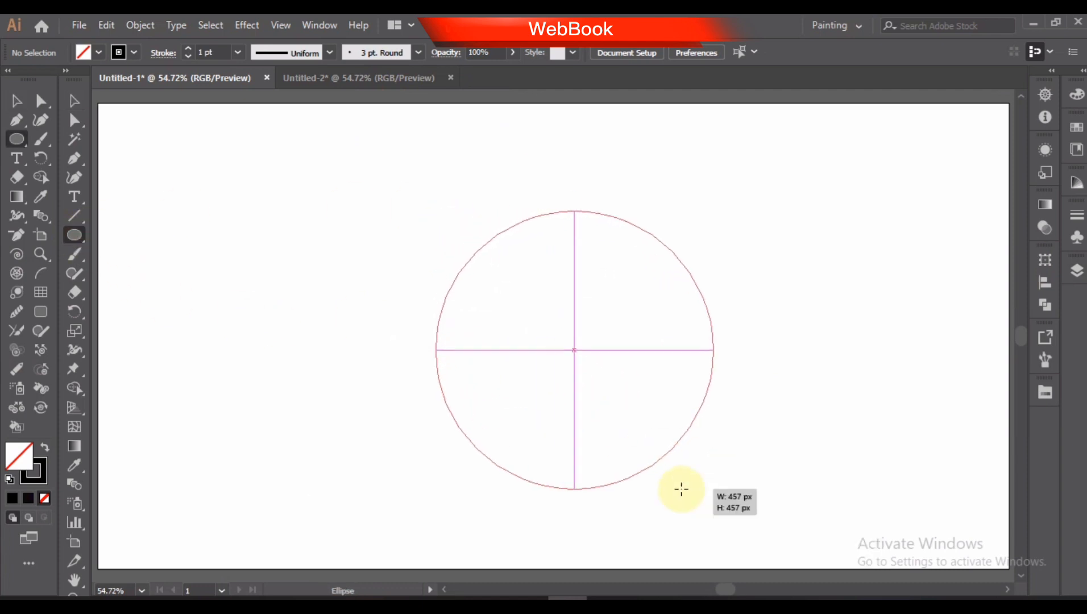
pyautogui.moveTo(685, 489)
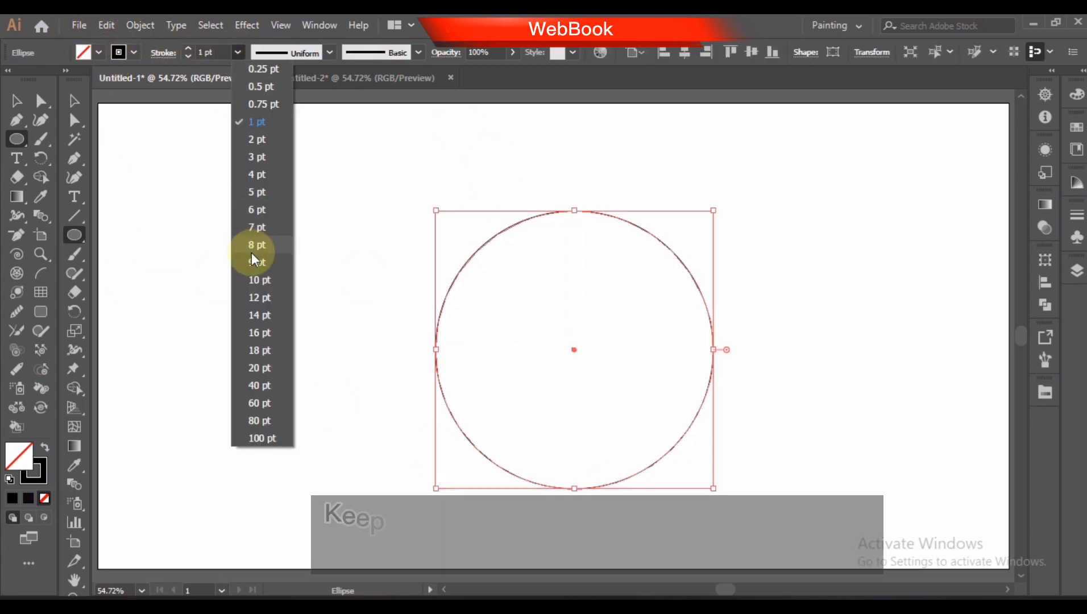
pyautogui.click(259, 297)
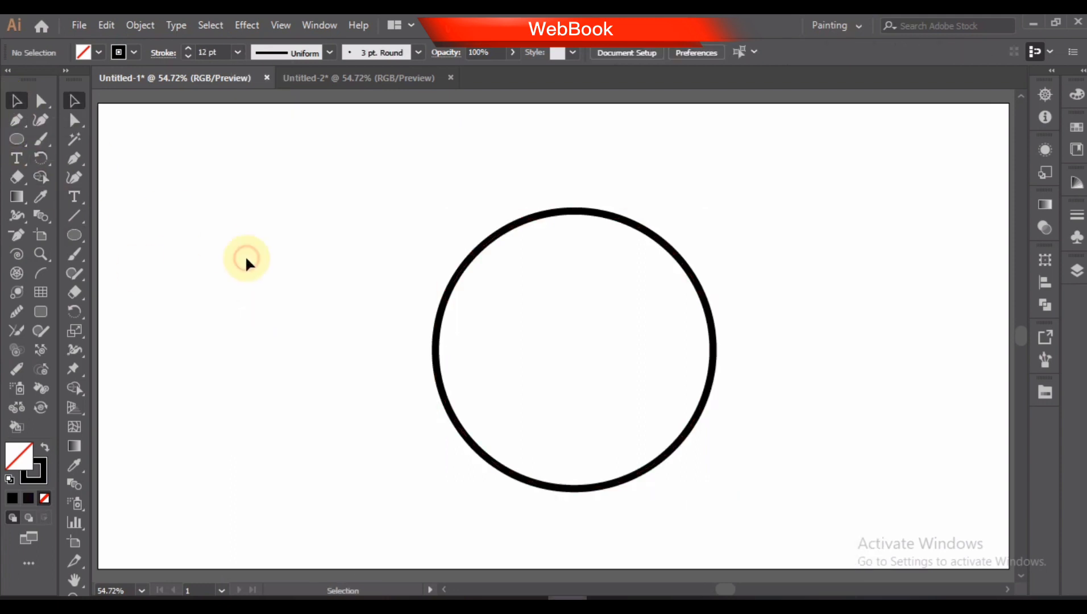
pyautogui.moveTo(246, 258); pyautogui.dragTo(818, 480)
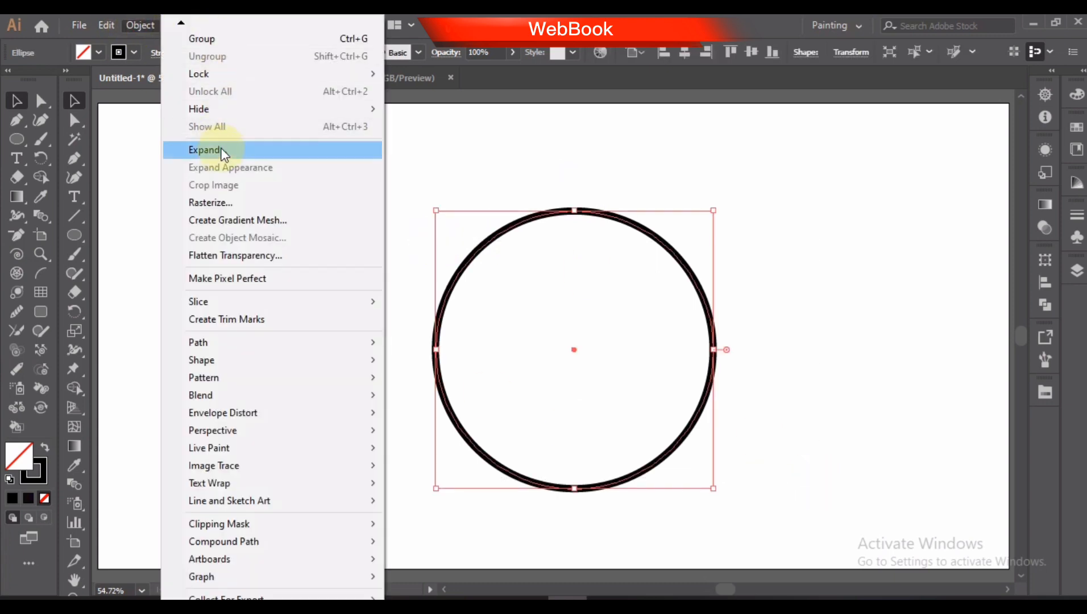
# Step: Expand the circle's stroke into a filled shape via Object > Expand
pyautogui.click(204, 150)
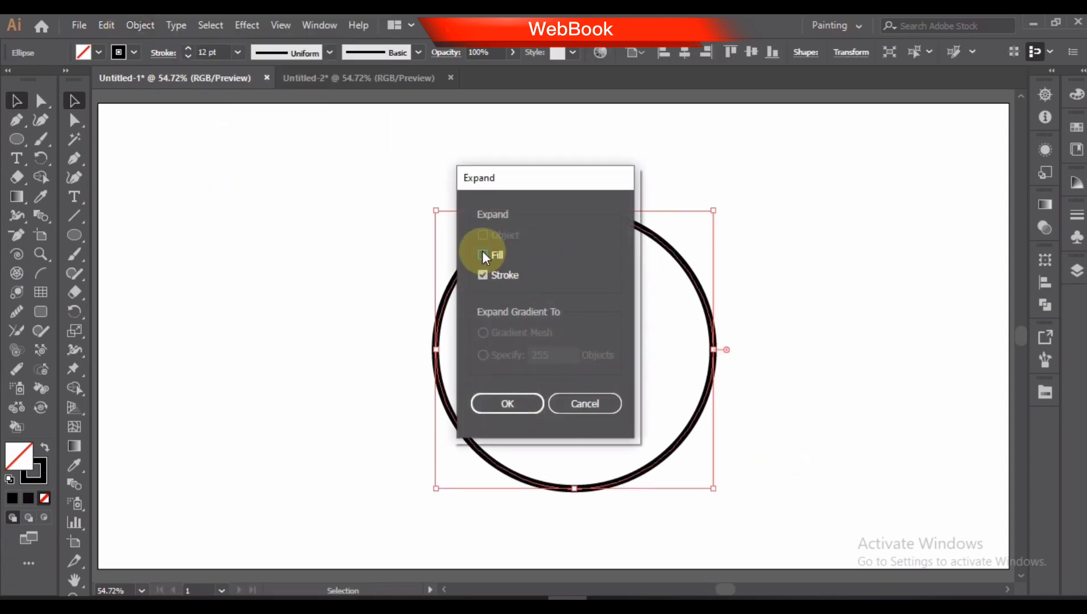
pyautogui.click(508, 403)
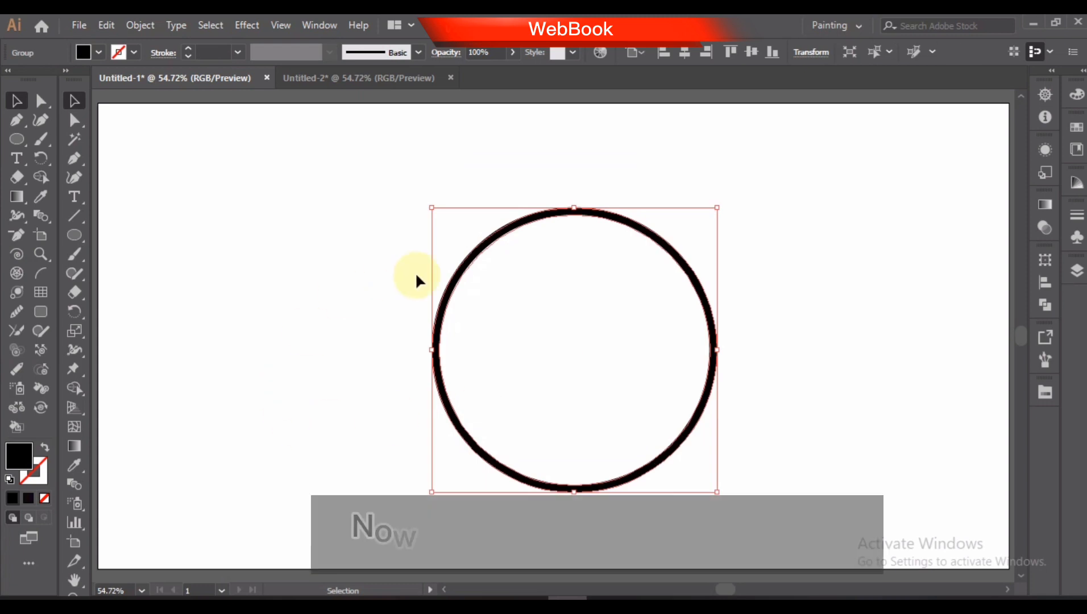
pyautogui.click(139, 27)
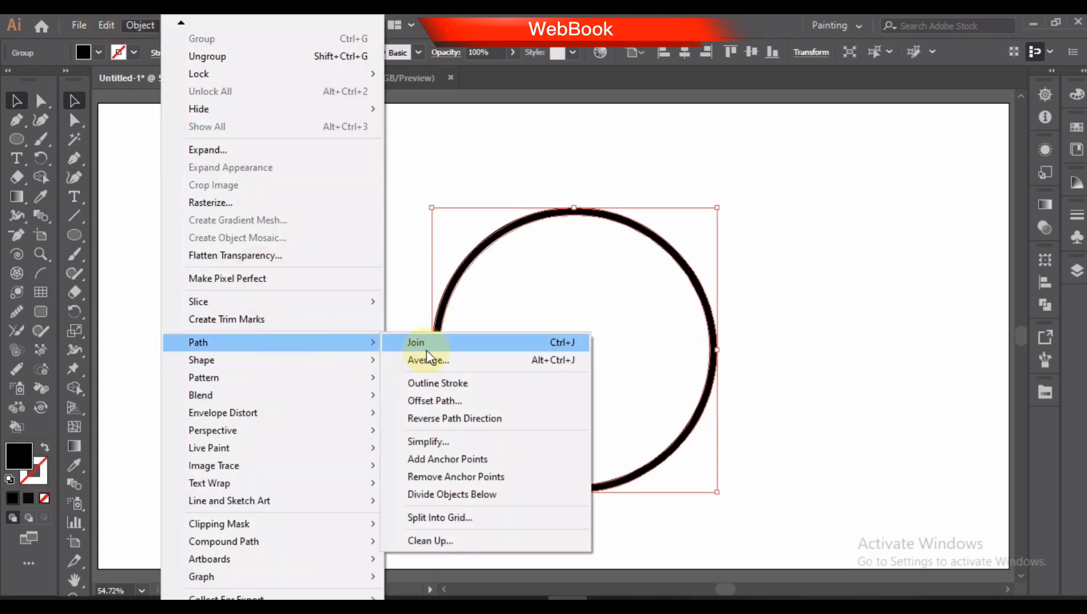
# Step: Offset the path by 110 px to create a thick outer black ring around the circle
pyautogui.click(434, 400)
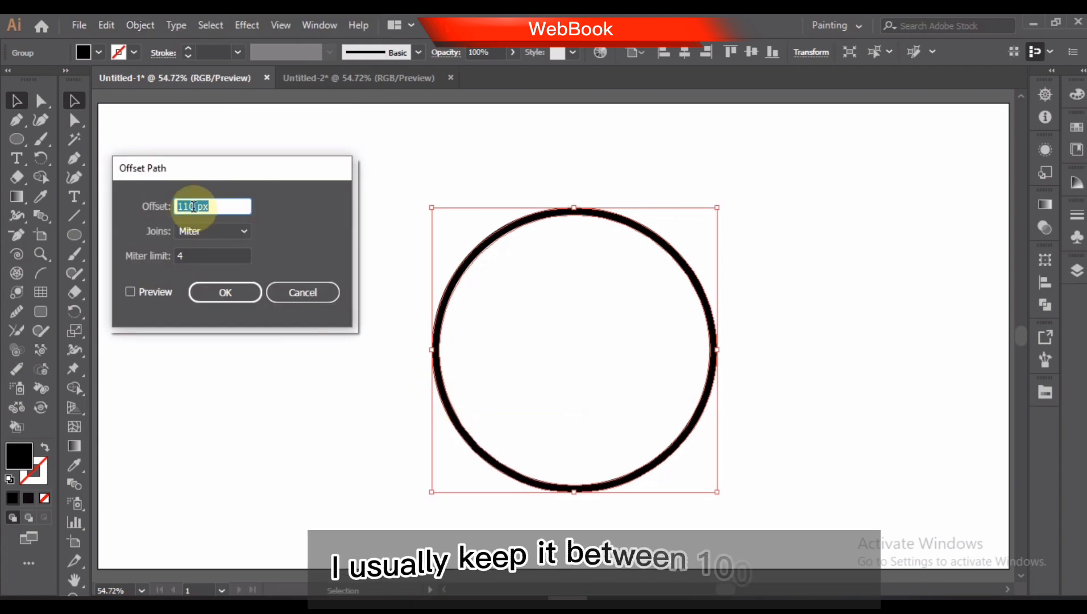
pyautogui.click(224, 293)
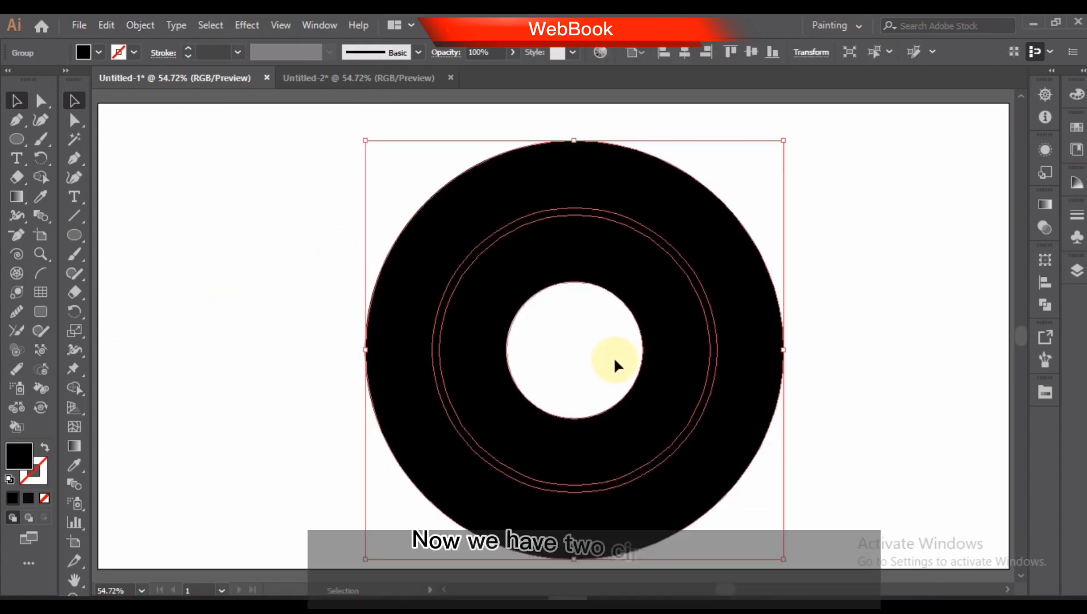
pyautogui.rightClick(613, 366)
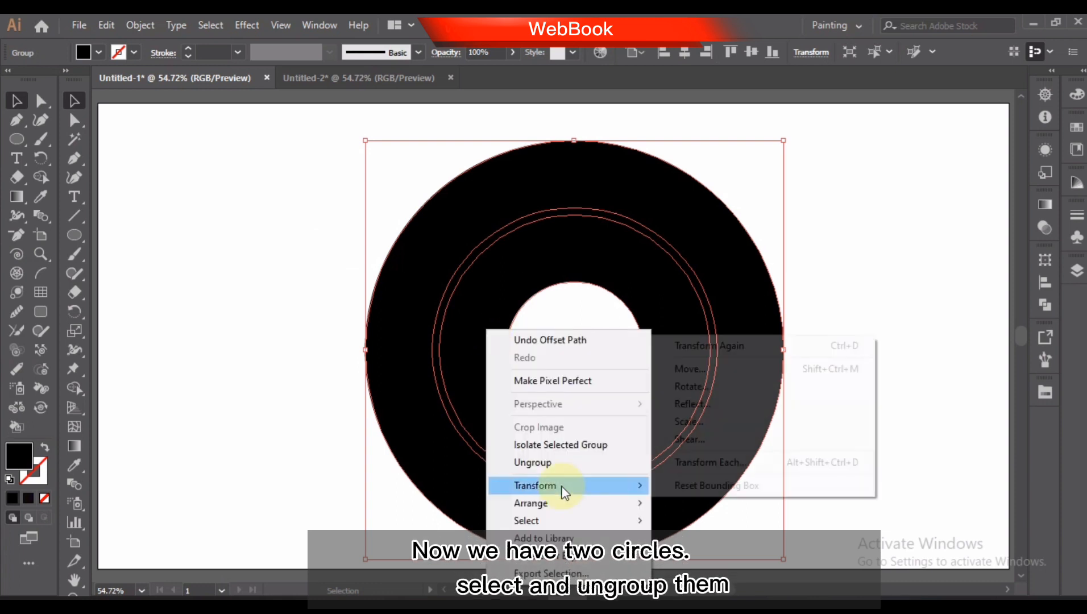
# Step: Ungroup the two circles and fill the inner circle with white (ffffff)
pyautogui.click(532, 463)
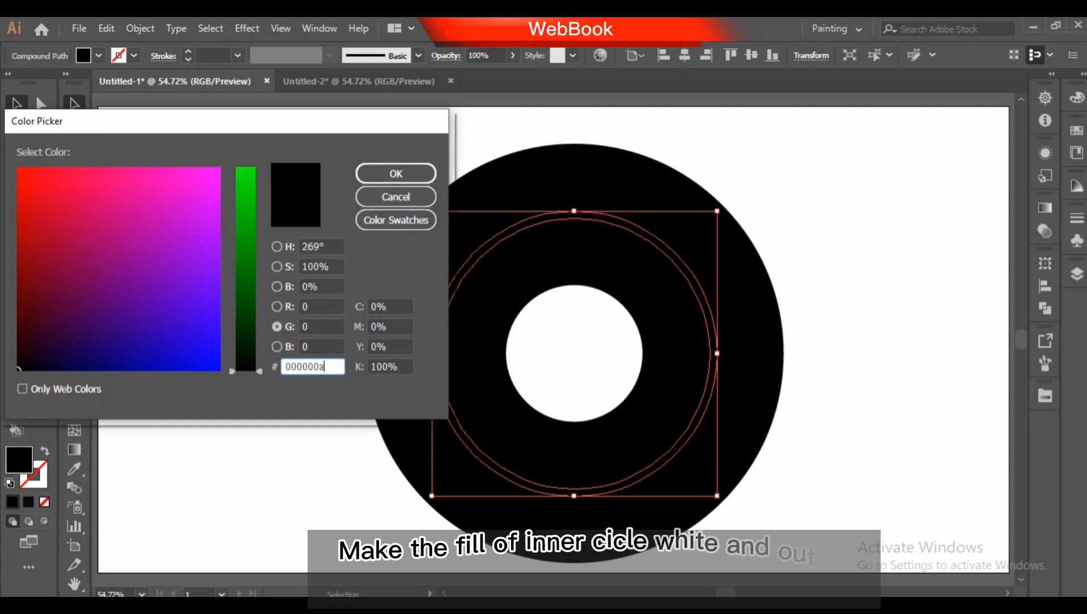
pyautogui.write('ffffff')
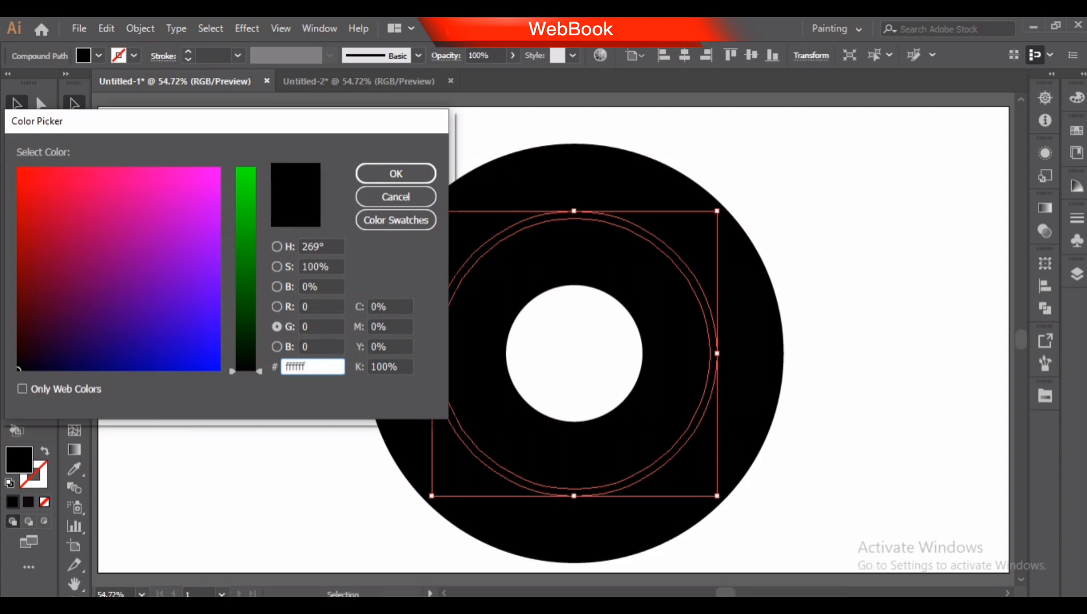
pyautogui.click(396, 173)
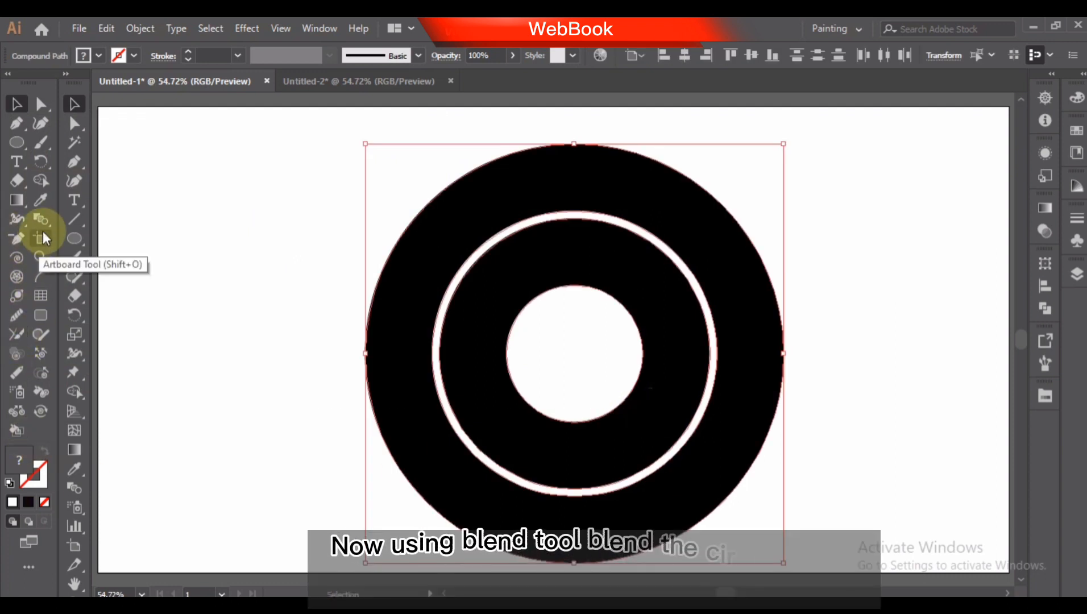
# Step: Blend the inner and outer circles into a soft ring and set its blend mode so it glows pink-white
pyautogui.click(17, 218)
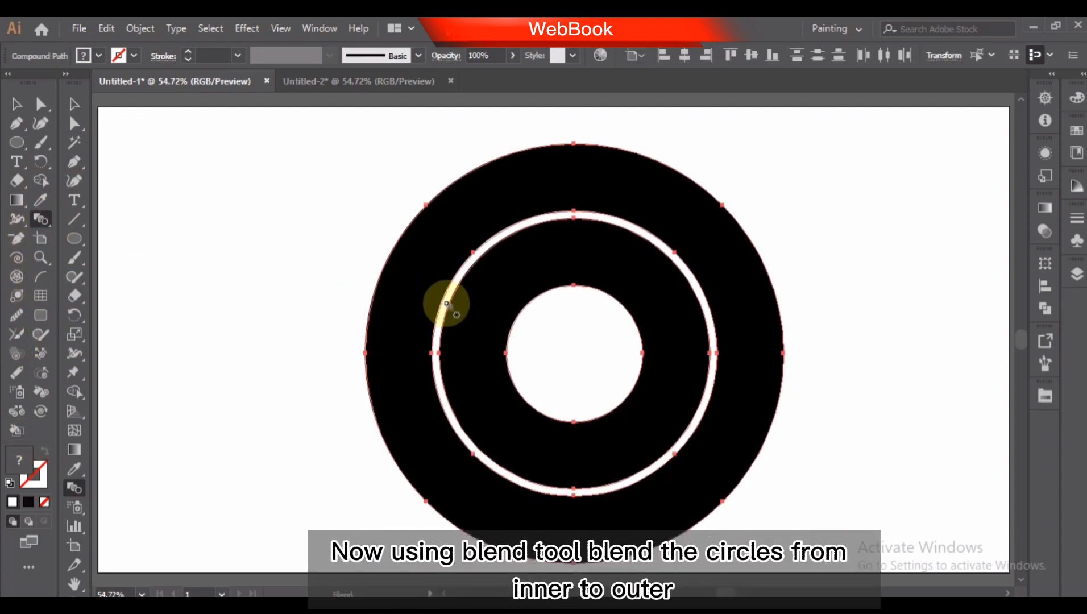
pyautogui.click(446, 304)
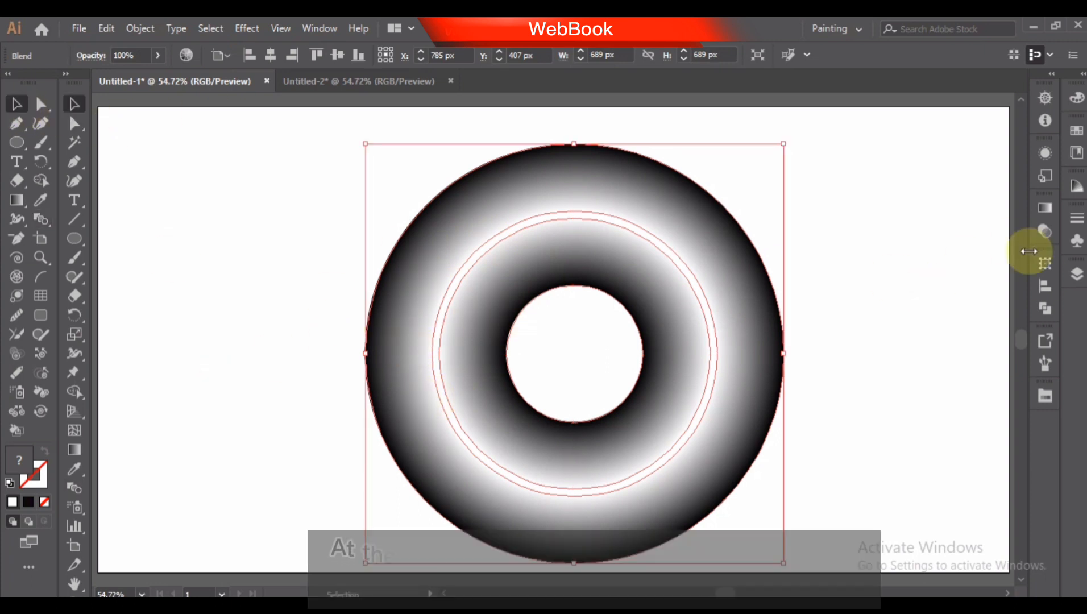
pyautogui.click(880, 308)
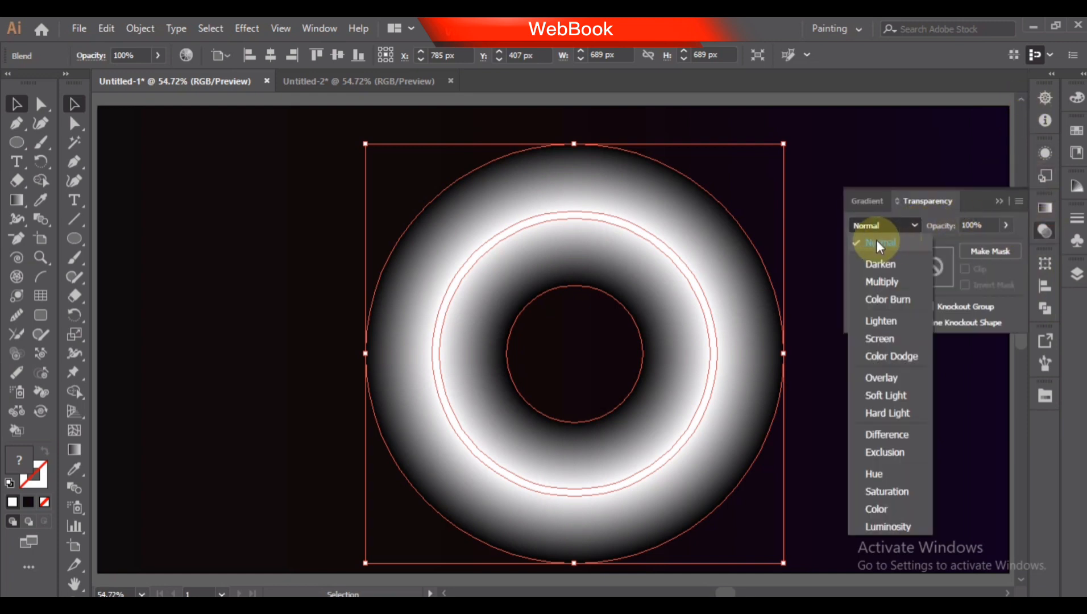
pyautogui.click(890, 356)
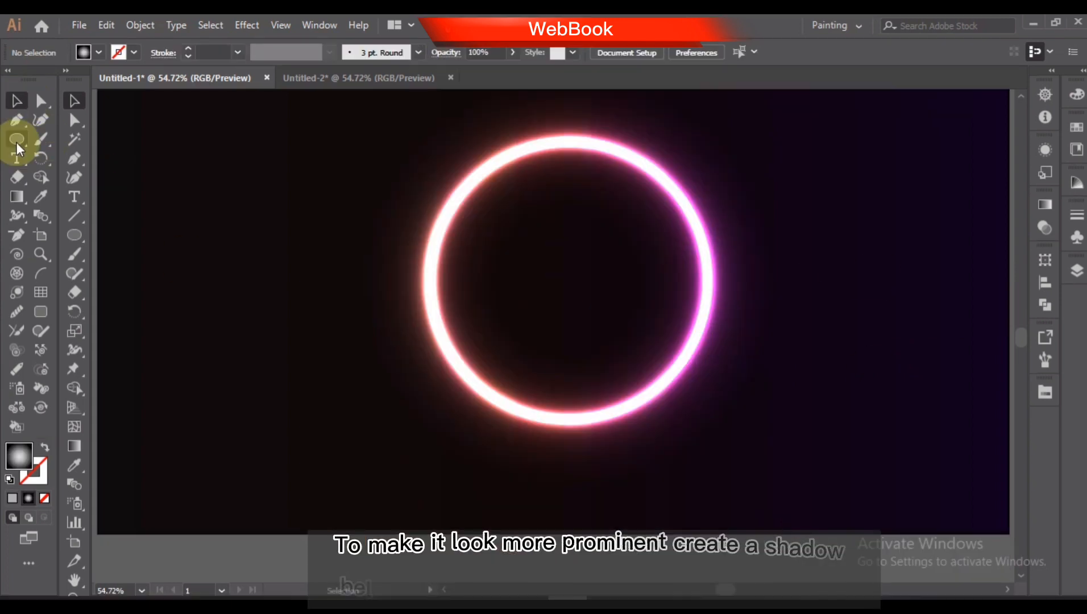
# Step: Draw a gray-to-black radial gradient circle and move it off to the left of the ring
pyautogui.moveTo(353, 242); pyautogui.dragTo(443, 409)
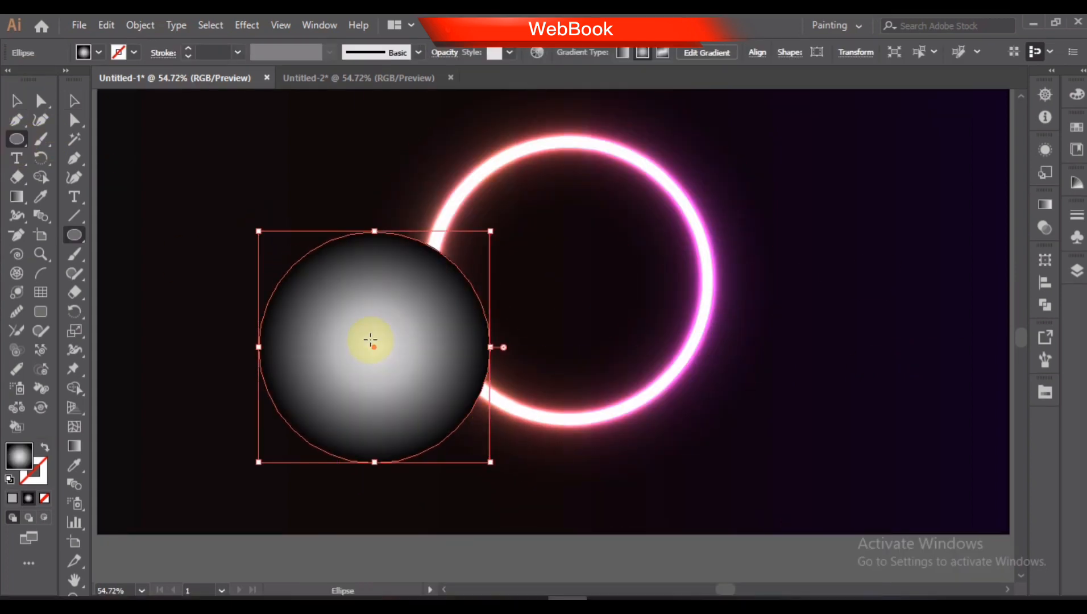
pyautogui.moveTo(370, 340); pyautogui.dragTo(228, 325)
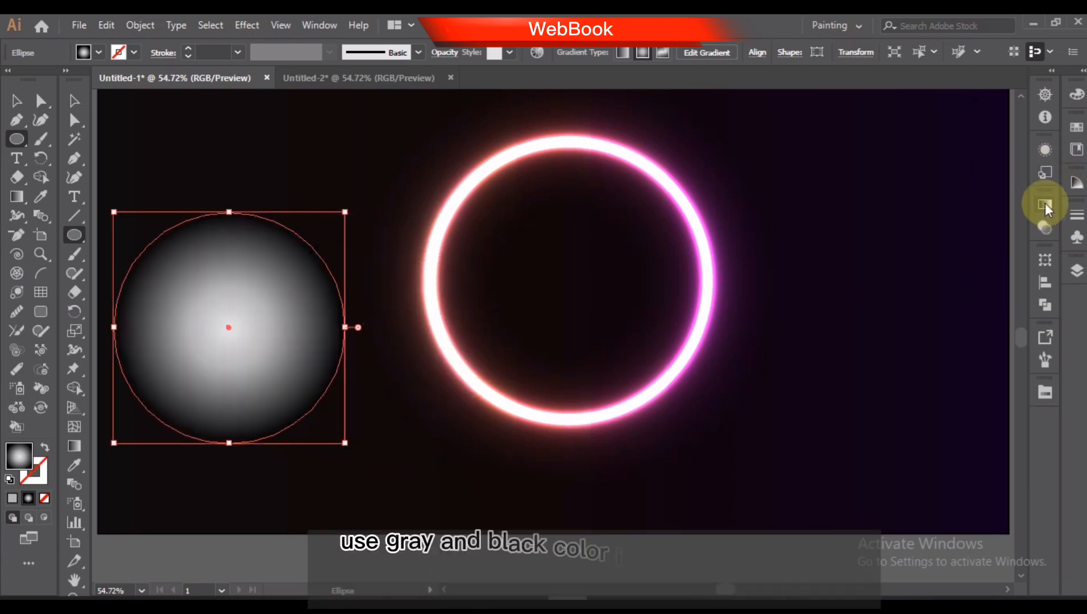
pyautogui.moveTo(1045, 206)
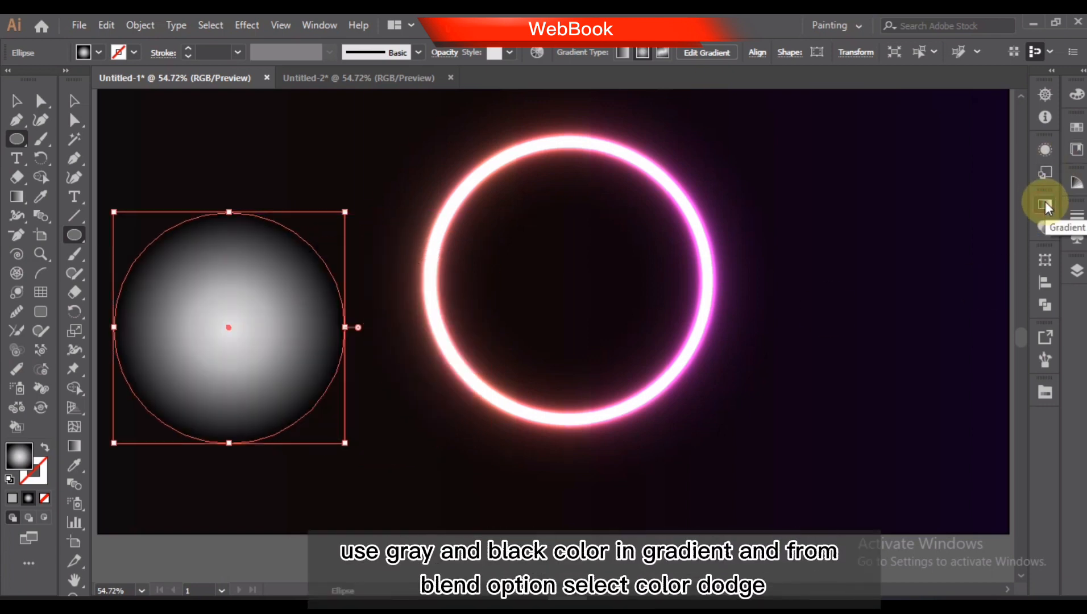
pyautogui.click(1045, 204)
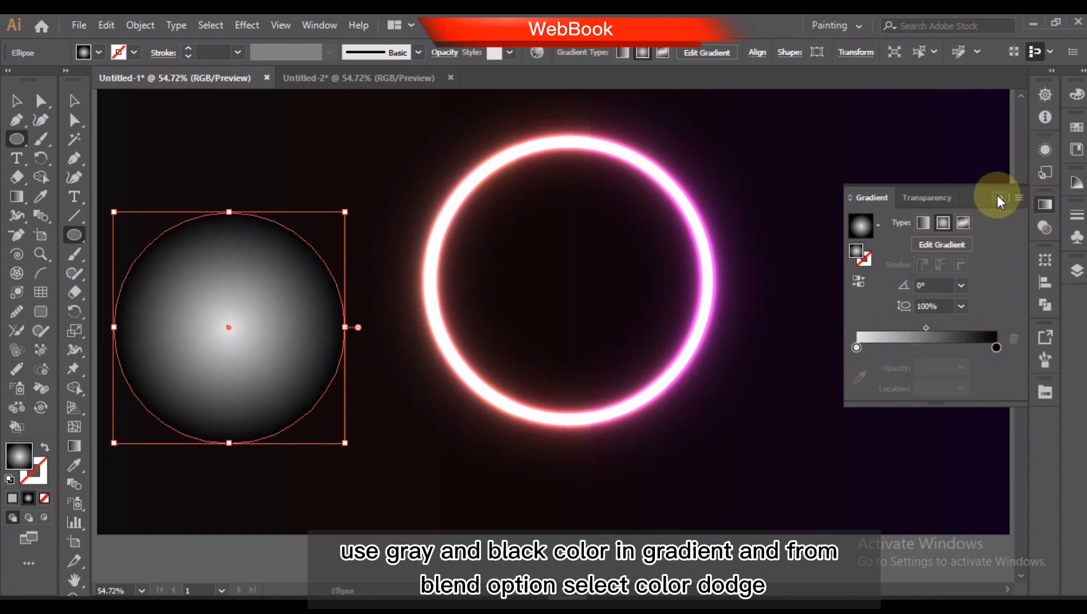
# Step: Set the gradient circle's blending mode to Color Dodge for a faint soft glow
pyautogui.click(927, 198)
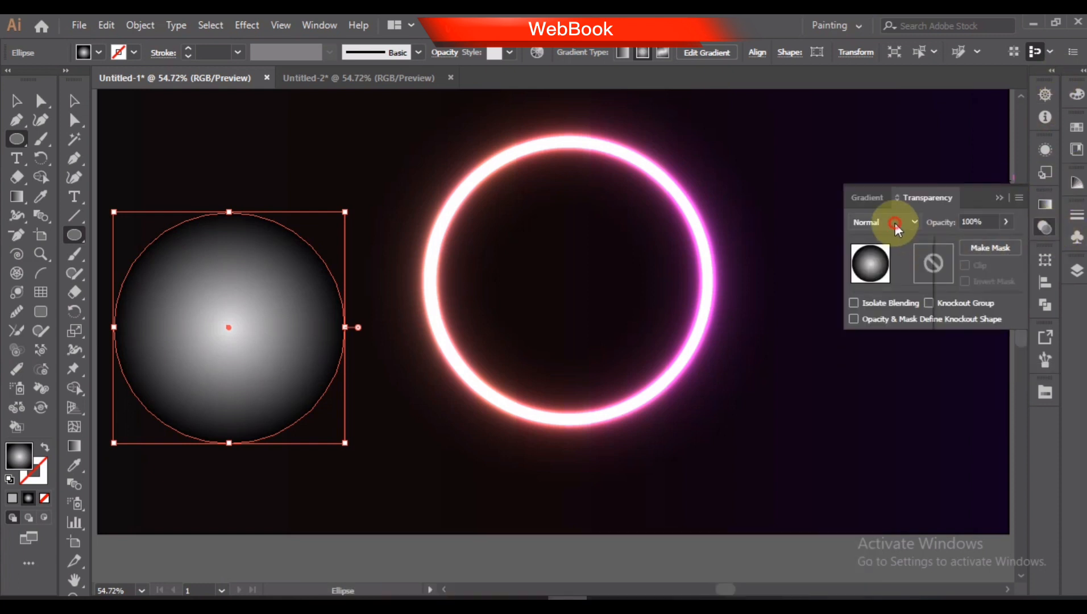
pyautogui.click(885, 222)
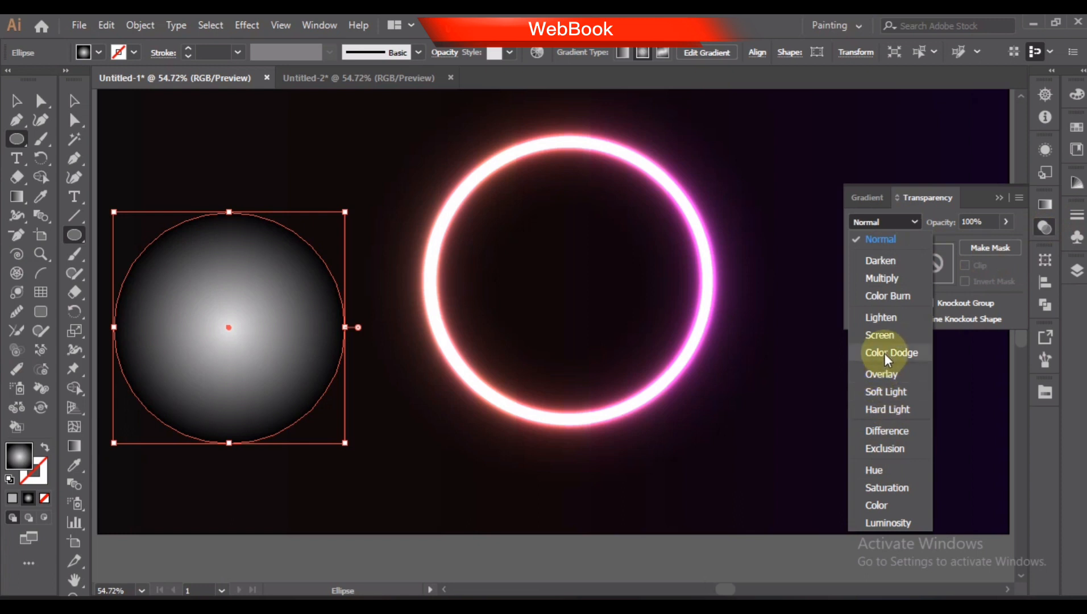
pyautogui.click(891, 353)
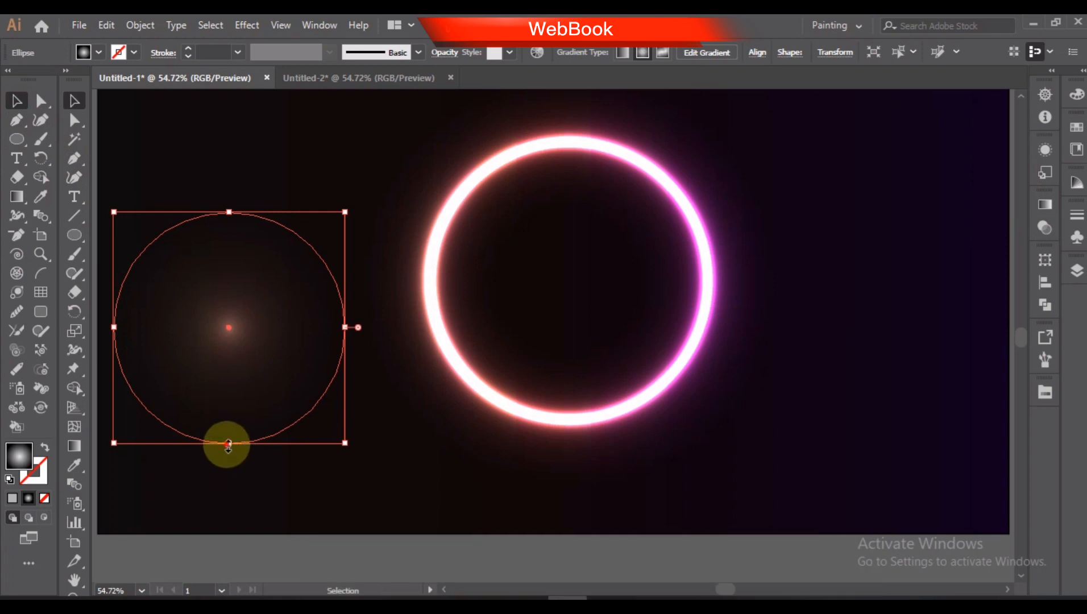
# Step: Squash the glow circle into a wide flat ellipse and position it beneath the neon ring as a shadow
pyautogui.moveTo(227, 442); pyautogui.dragTo(340, 252)
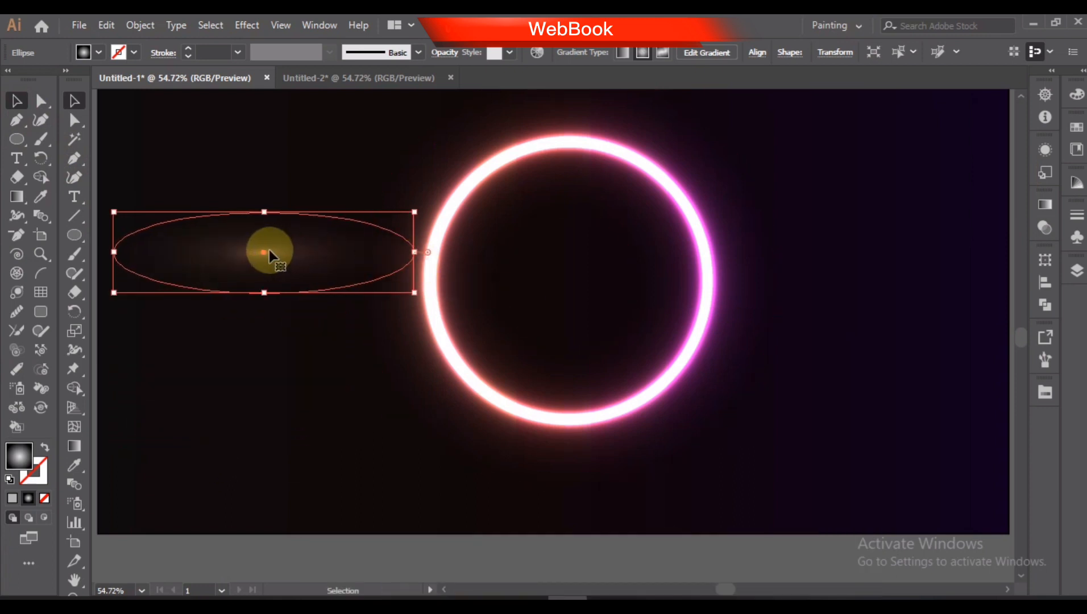
pyautogui.moveTo(271, 251); pyautogui.dragTo(575, 479)
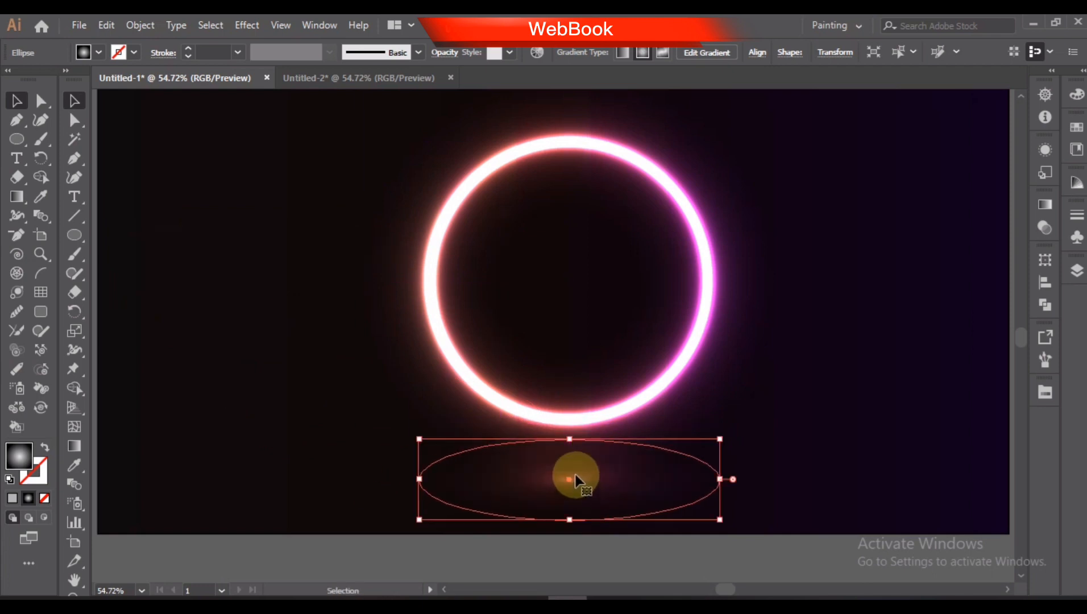
pyautogui.moveTo(576, 481); pyautogui.dragTo(575, 469)
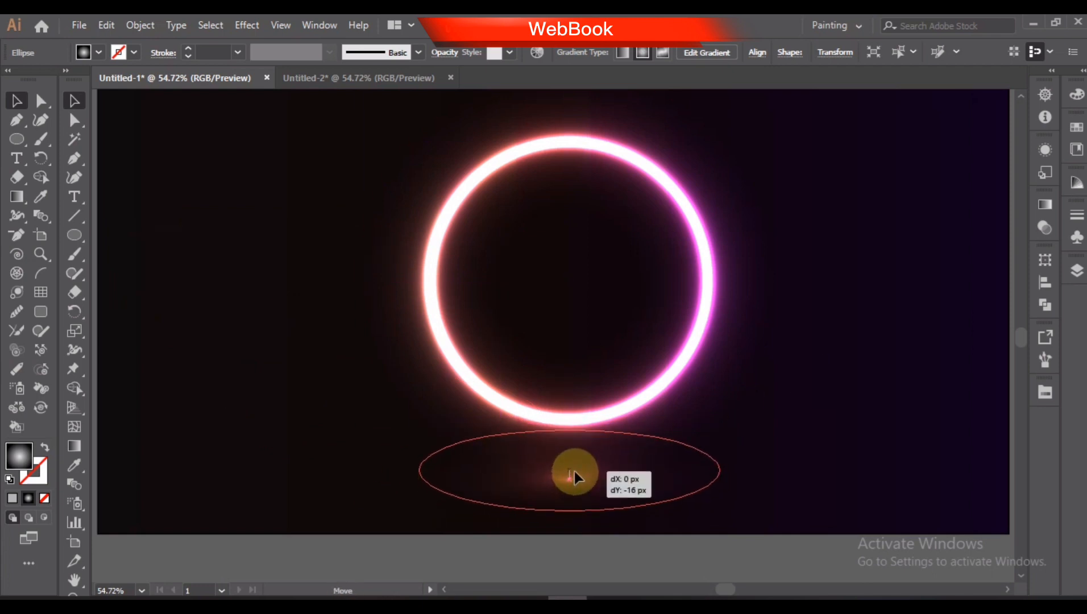